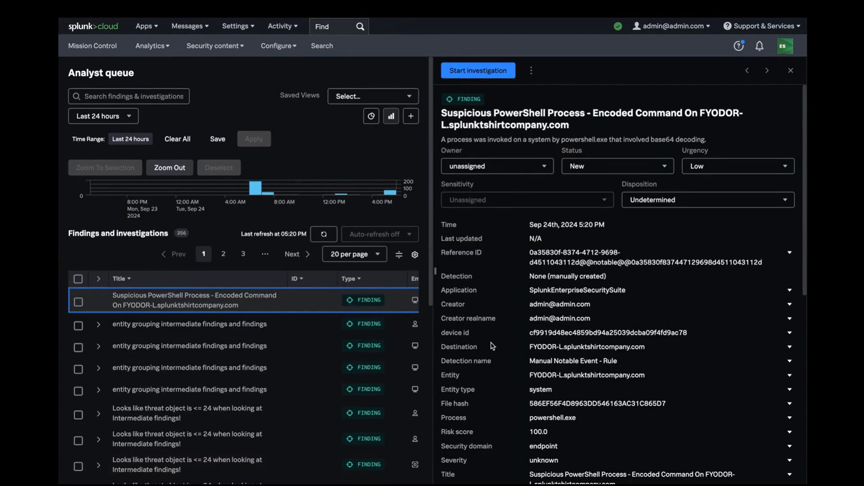
From Security content go to SOAR playbooks and begin a new untitled playbook
scroll(down, 3)
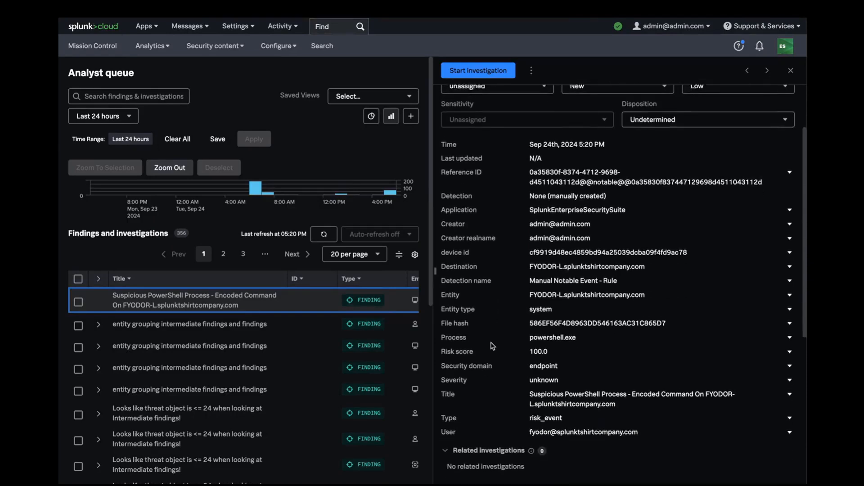
scroll(down, 3)
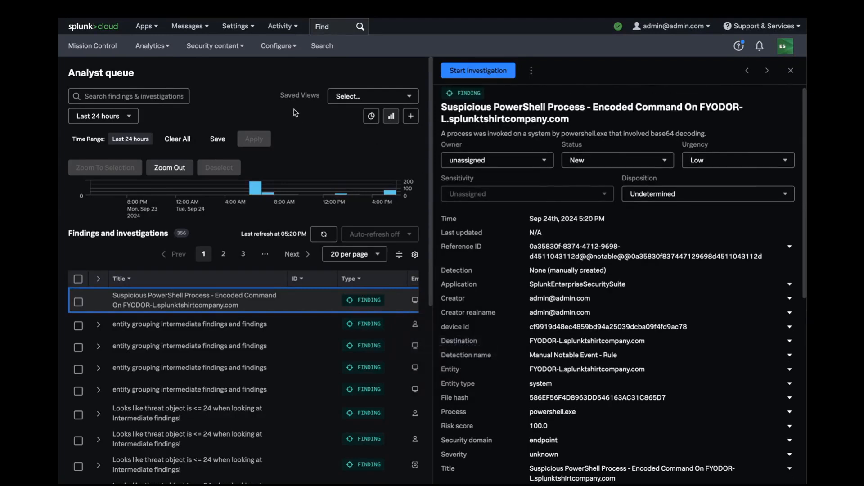
click(212, 45)
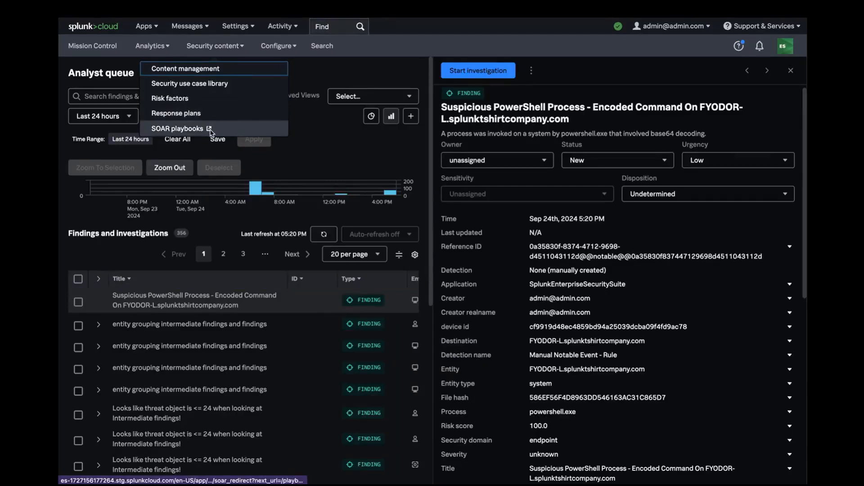
click(174, 128)
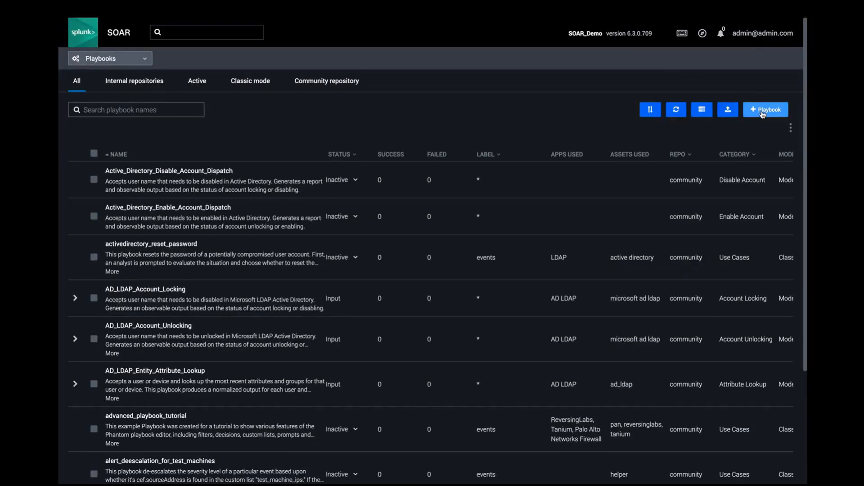
click(765, 109)
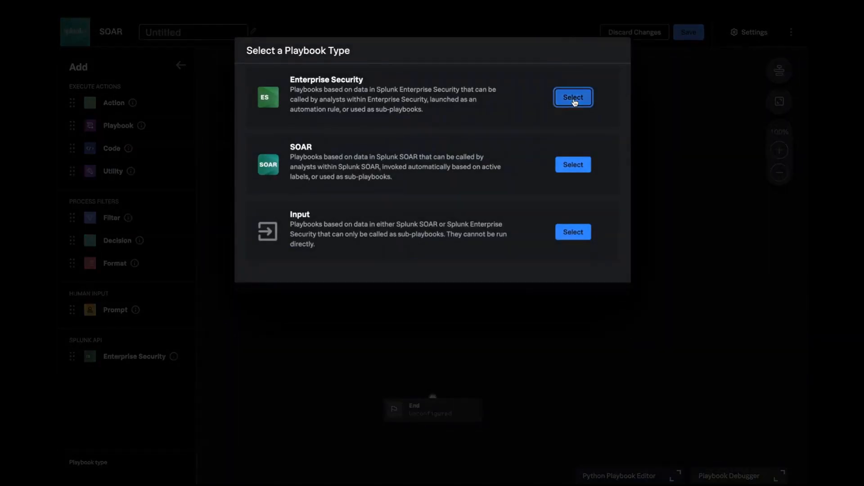
Make it an Enterprise Security playbook and add a Windows Defender ATP 'get installed software' action
click(572, 97)
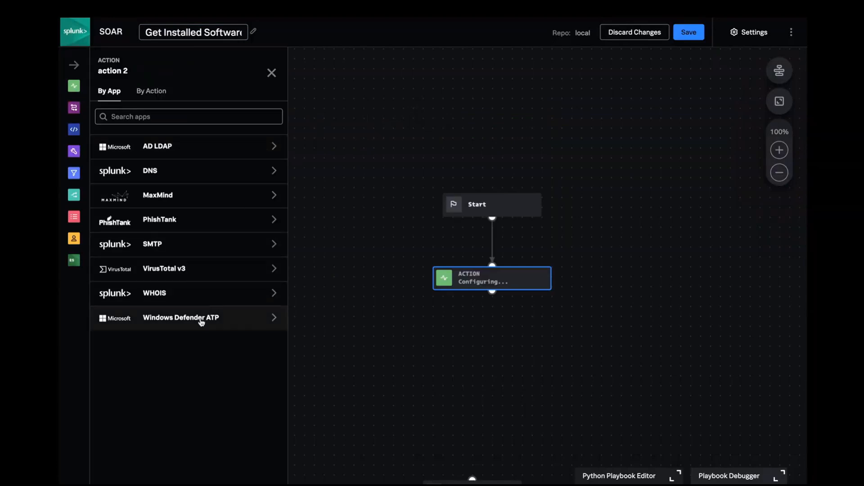
click(181, 316)
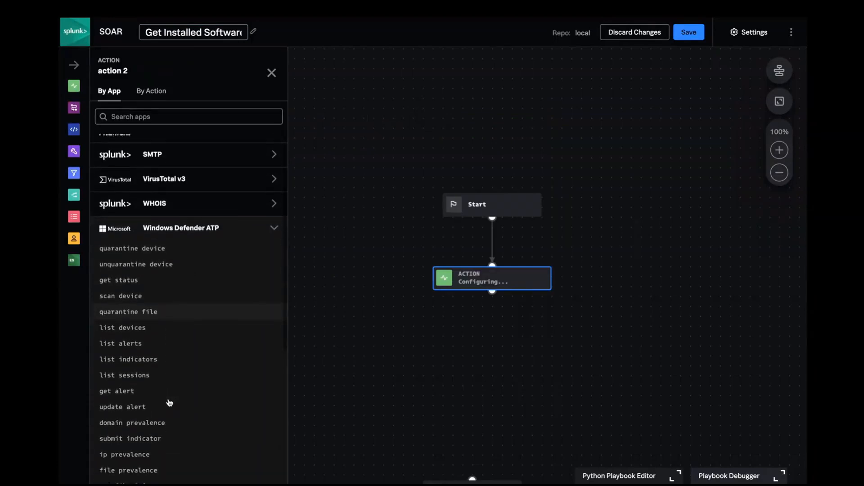
scroll(down, 3)
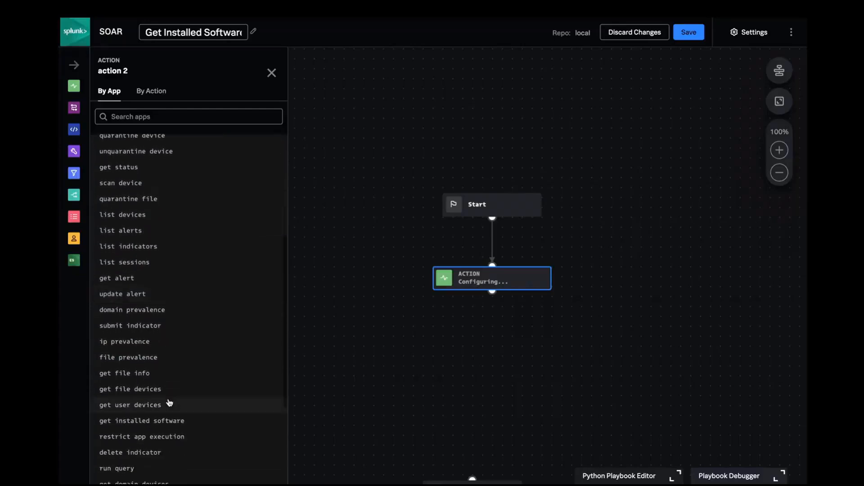
scroll(down, 3)
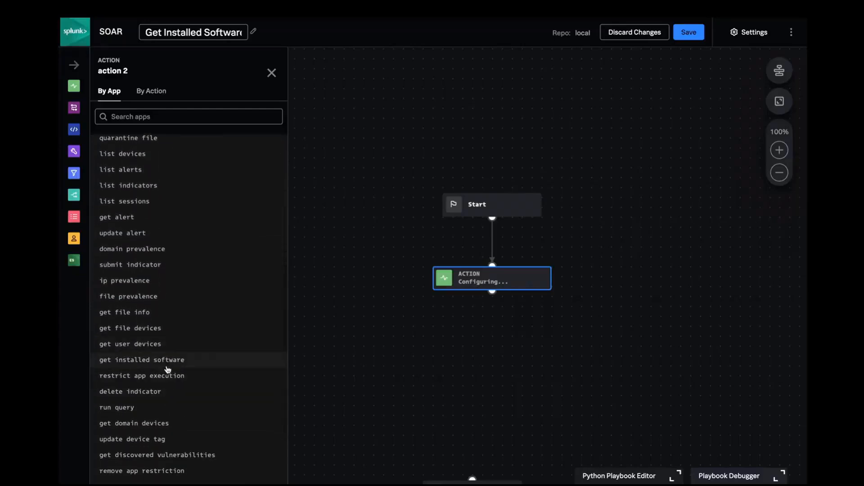
click(142, 360)
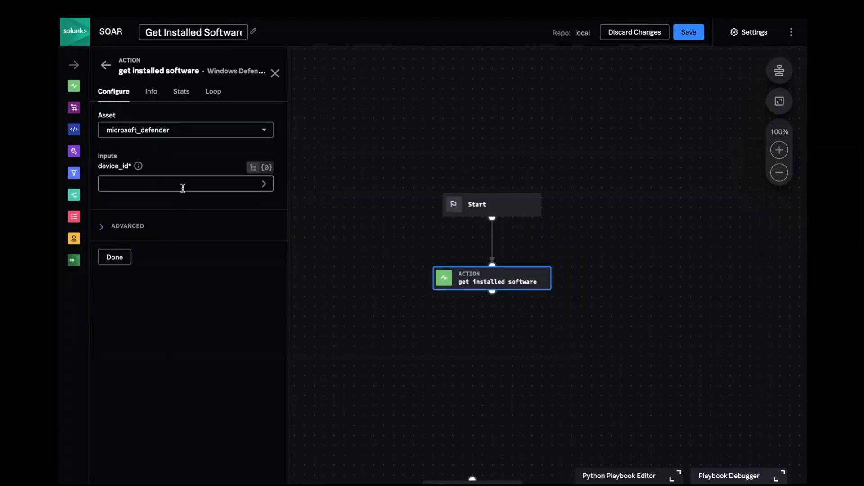
Map the action's device_id input to the finding field custom_col_device_id
click(181, 184)
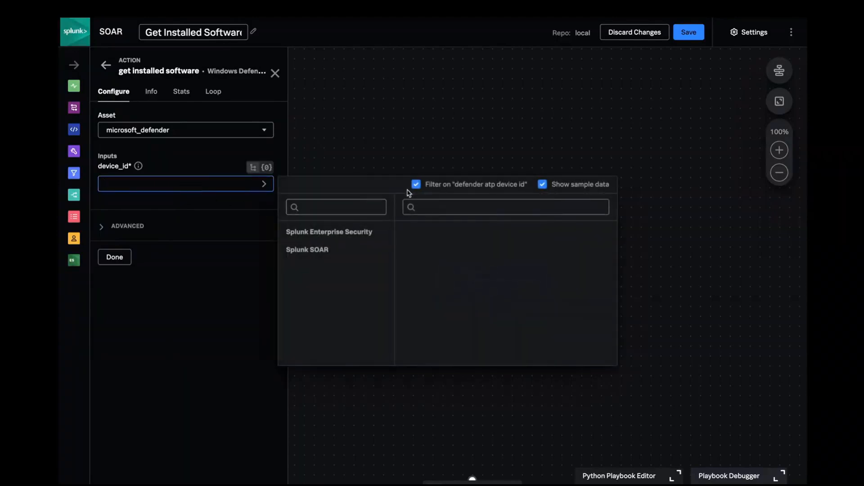
click(416, 184)
text(co)
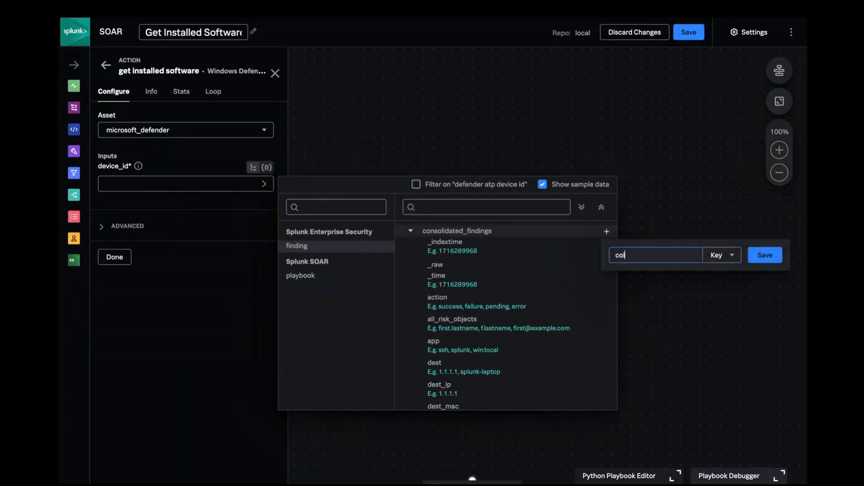
key(Backspace)
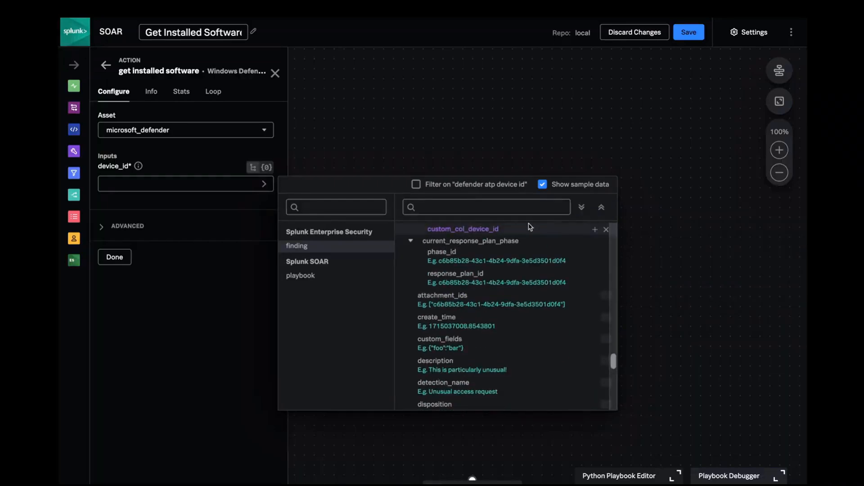
click(462, 229)
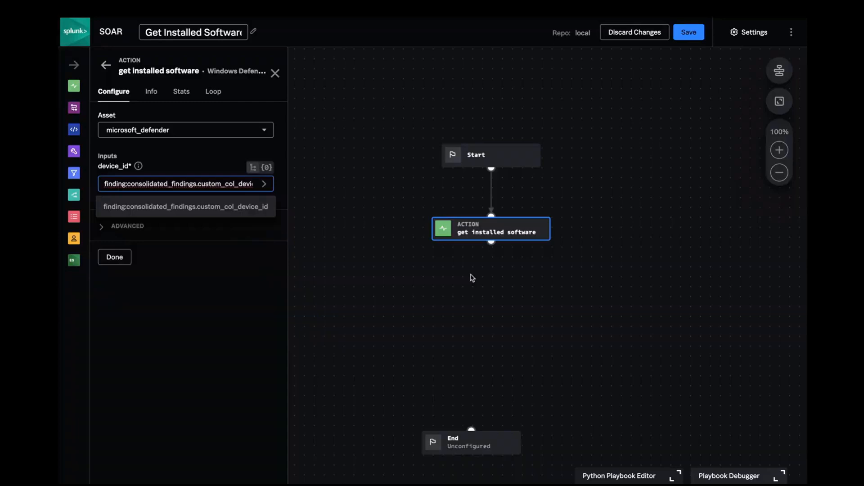
mouse_move(491, 245)
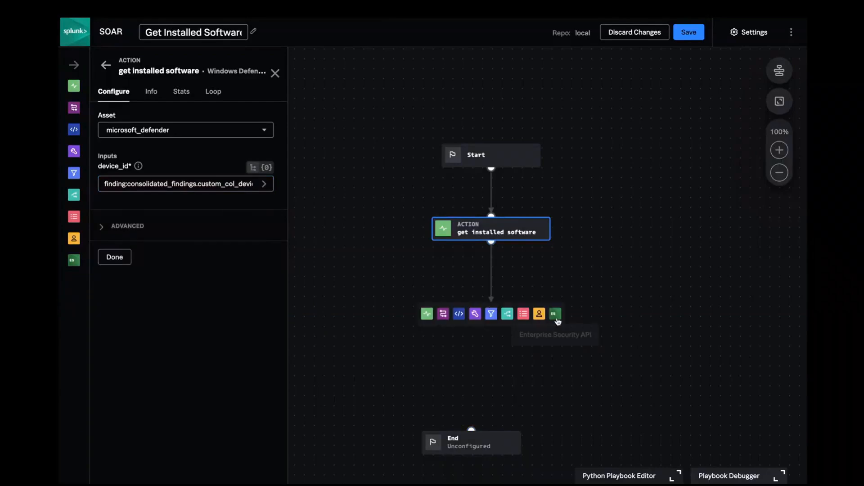
Add an 'add finding or investigation note' block with its id set to finding:id
click(554, 313)
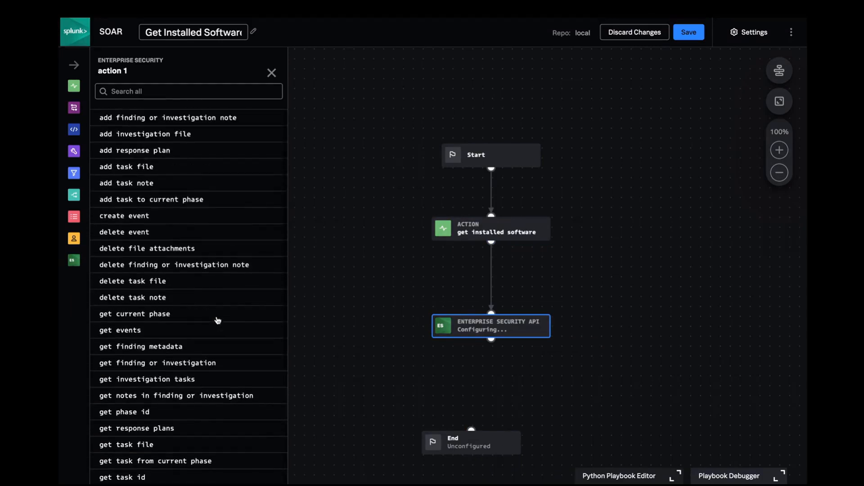
click(167, 117)
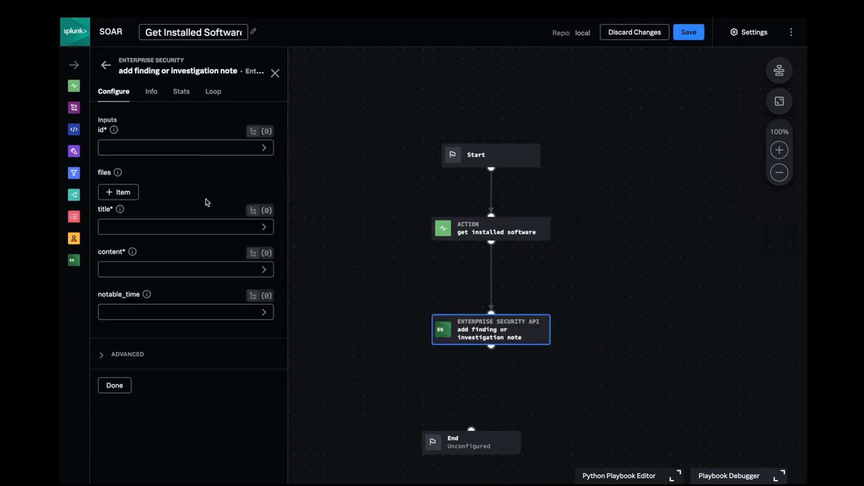
click(185, 148)
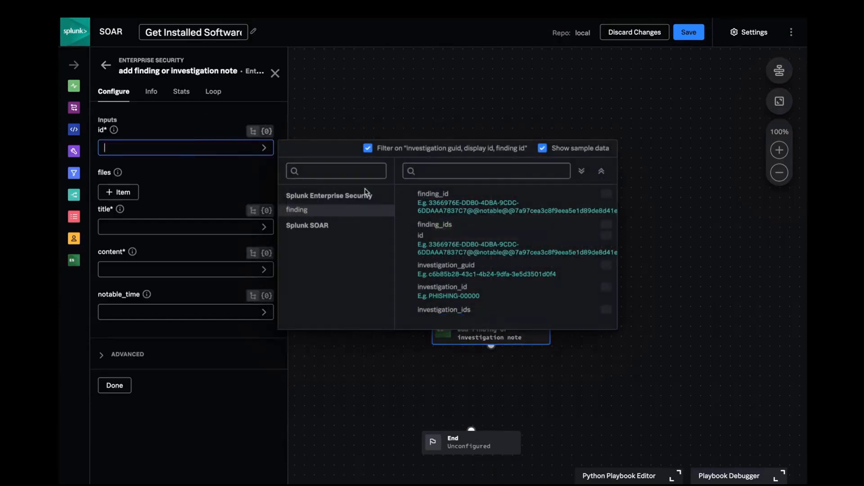
click(420, 235)
text(Installed software on "{0}")
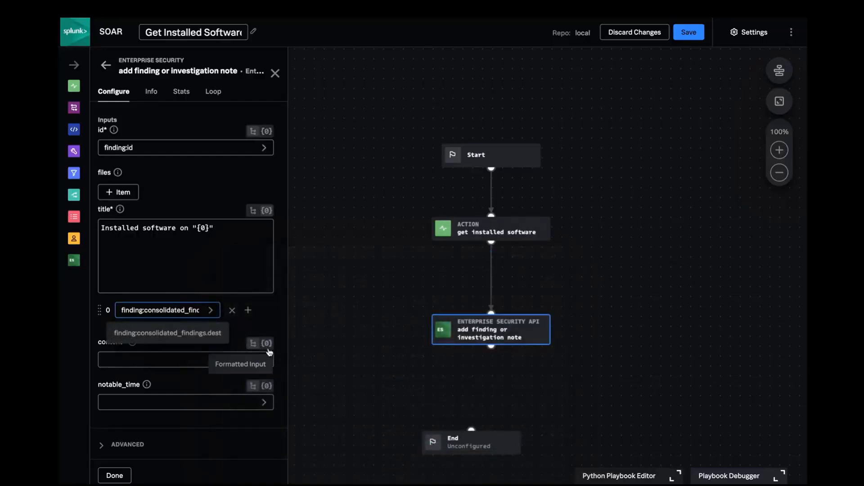
Write the note content as a markdown table header: Application ID | Application Name | Vendor with a --- separator row
click(266, 343)
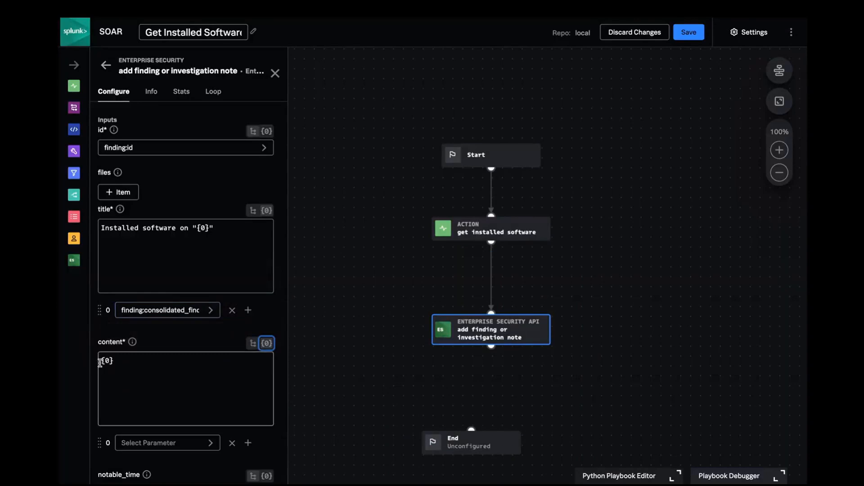
text(The following table shows the installed software on the device ")
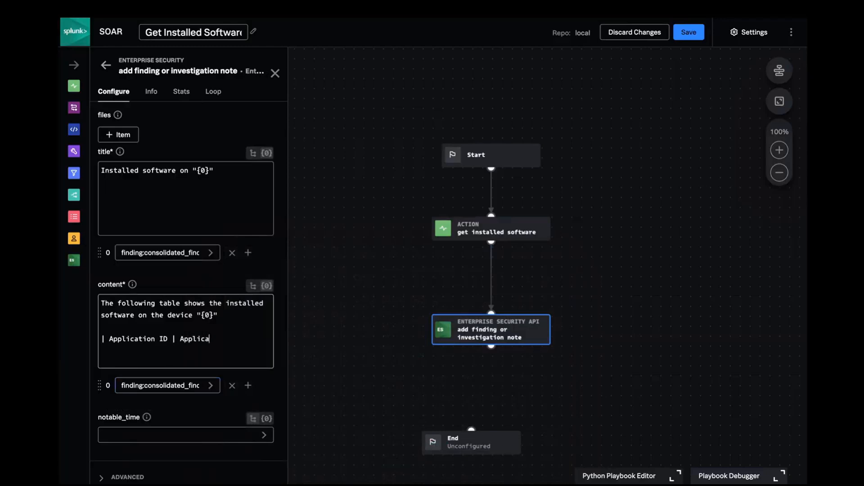
text(Application Name | Vendor |)
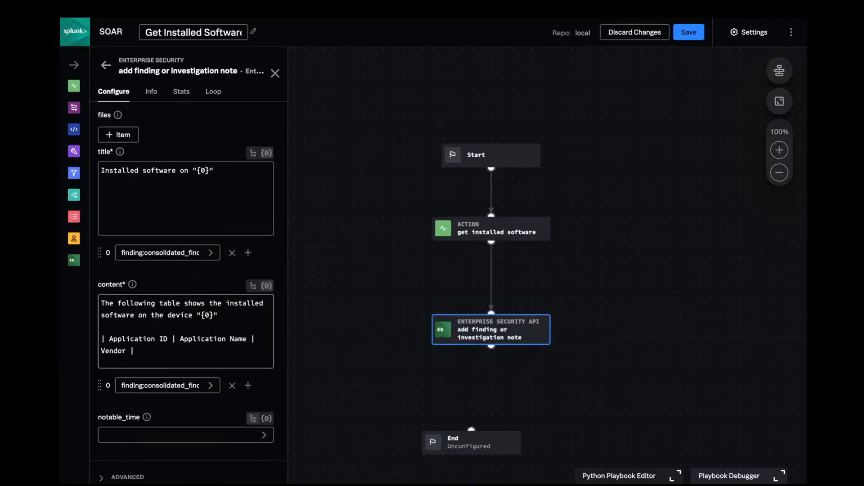
text(| --- ||)
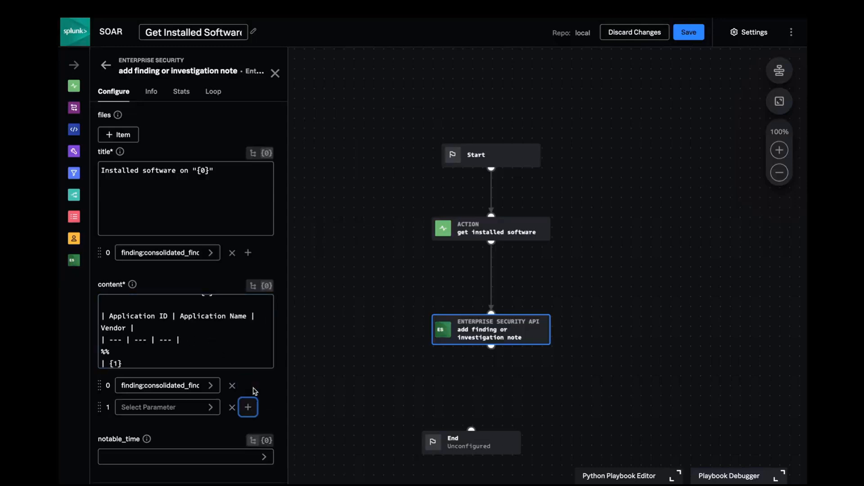
Fill the row template parameters {1} {2} {3} from get_installed_software_1 action_result.data, then save
click(167, 406)
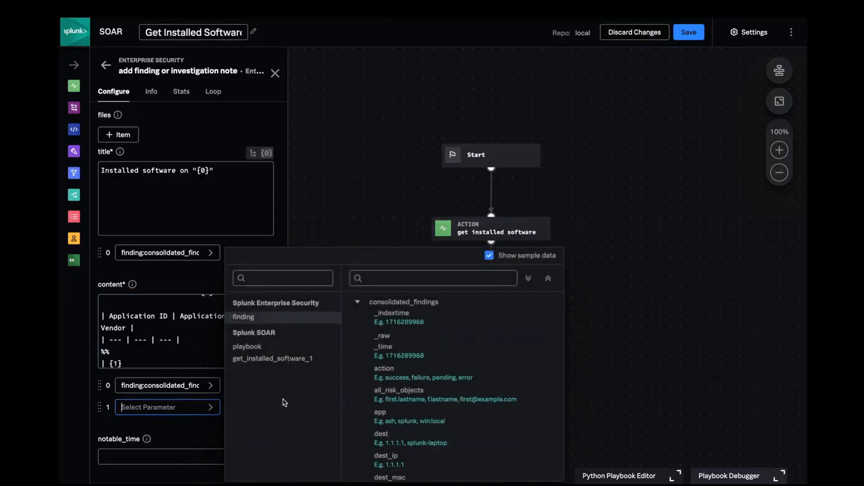
click(272, 359)
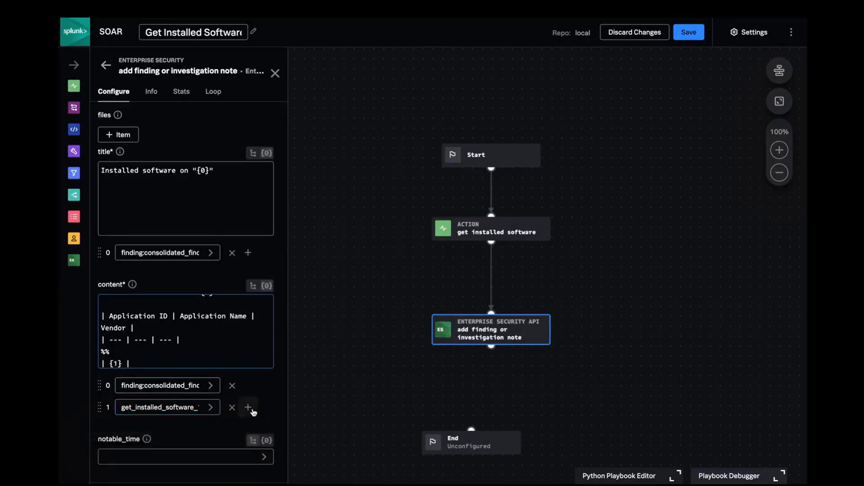
click(248, 408)
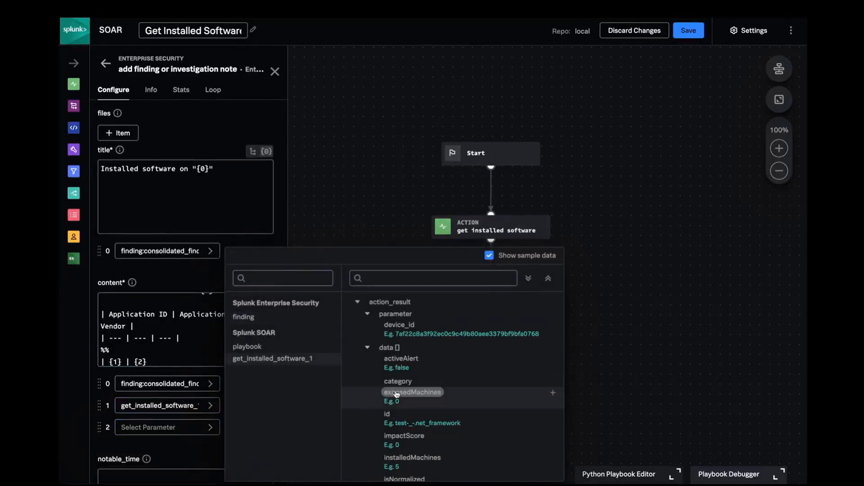
click(413, 392)
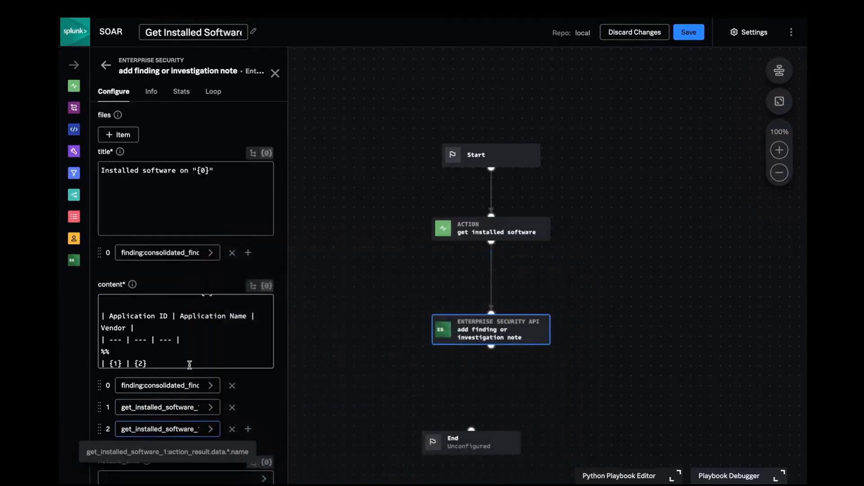
click(247, 429)
text( | {3} |)
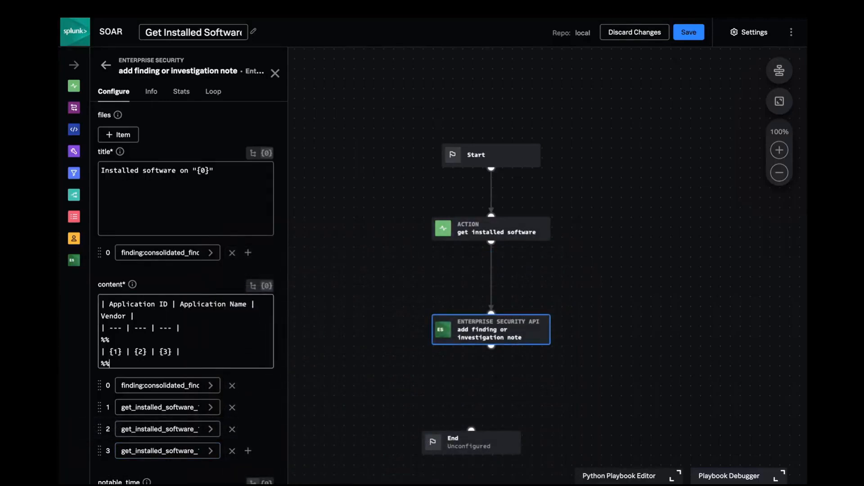
scroll(down, 3)
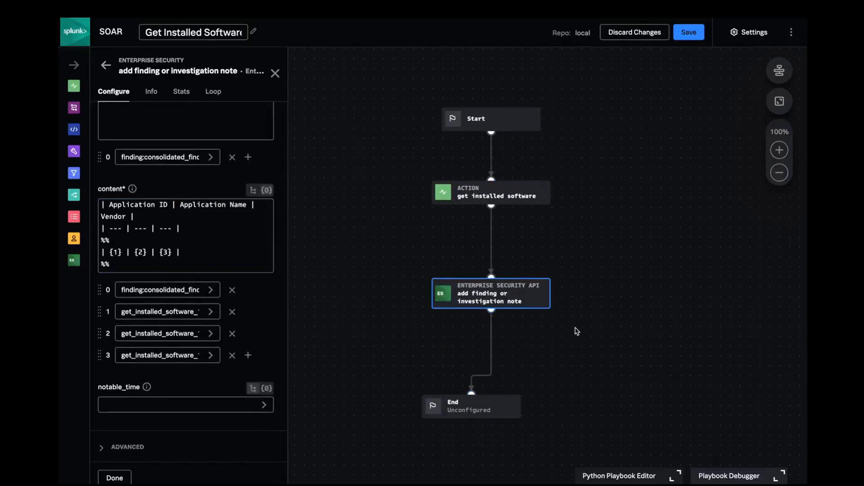
click(688, 32)
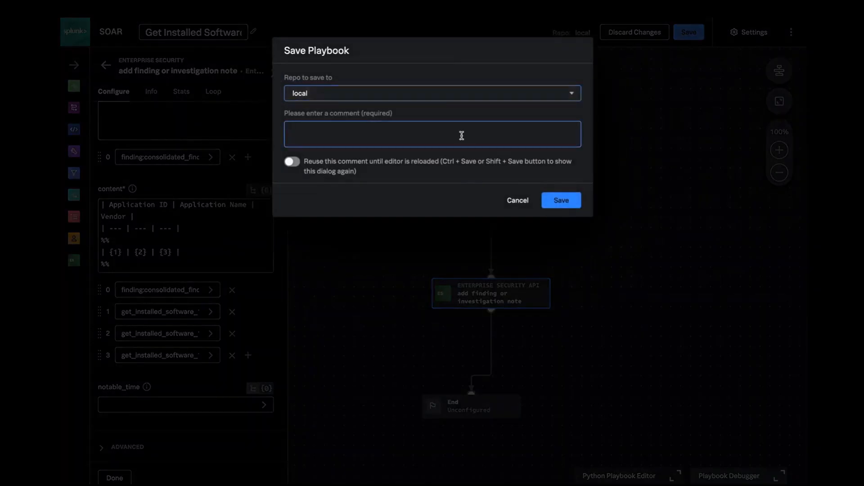
Confirm saving to the local repo and bring up the Playbook Debugger's Finding ID field
click(562, 200)
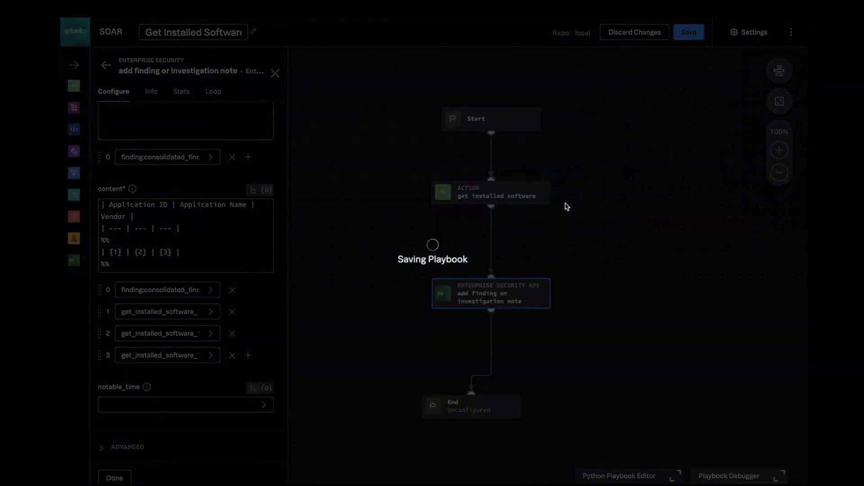
click(688, 33)
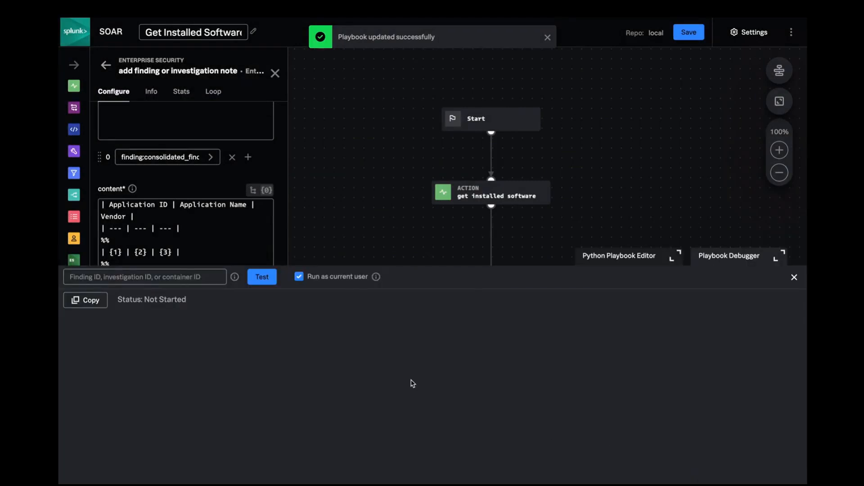
right_click(135, 277)
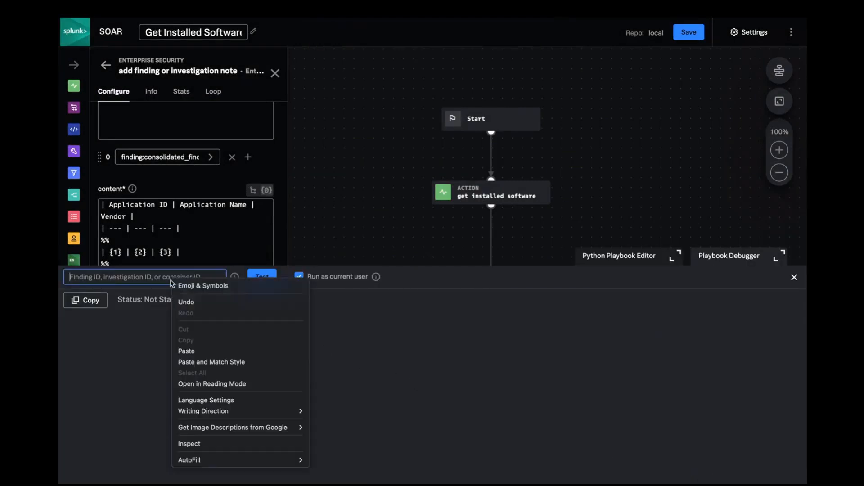
Paste the Suspicious PowerShell finding's reference ID and run the playbook test
click(185, 351)
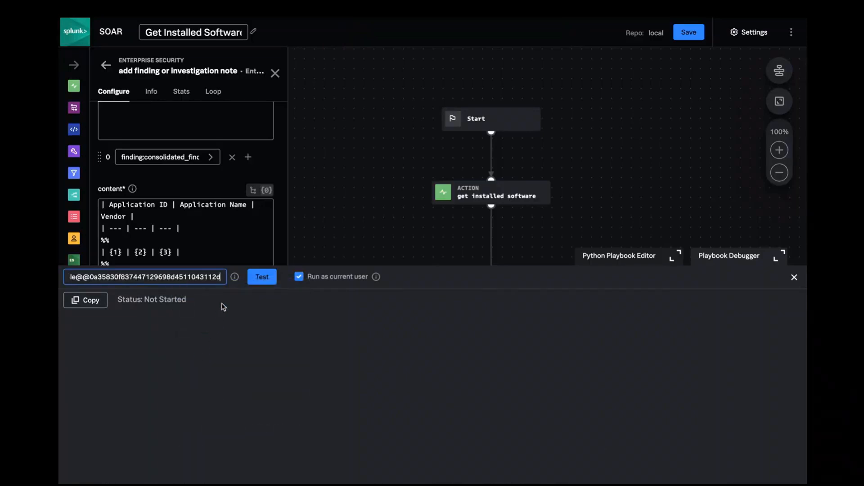
click(261, 277)
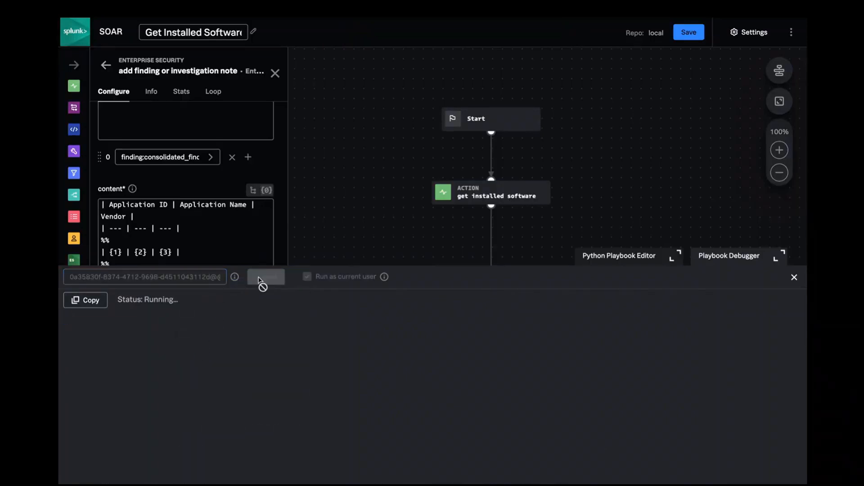
click(266, 277)
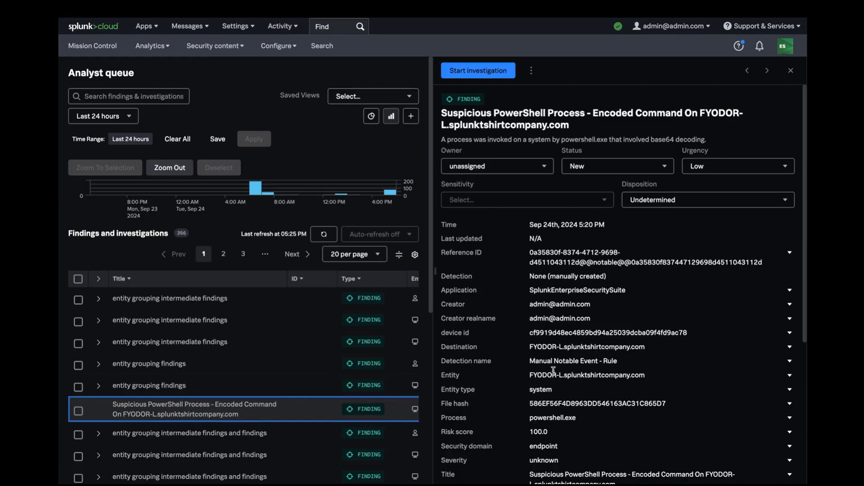
mouse_move(567, 374)
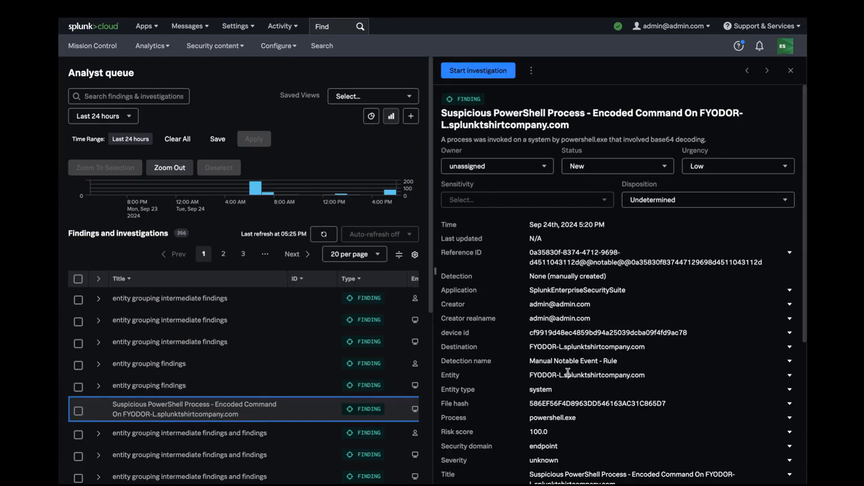
Review the 'Installed software on FYODOR-L' note table in the finding, then start an investigation
scroll(down, 3)
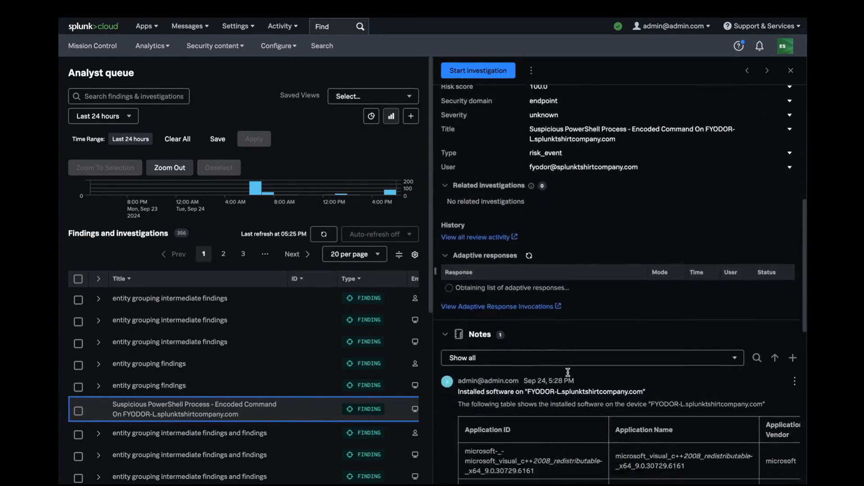
scroll(down, 3)
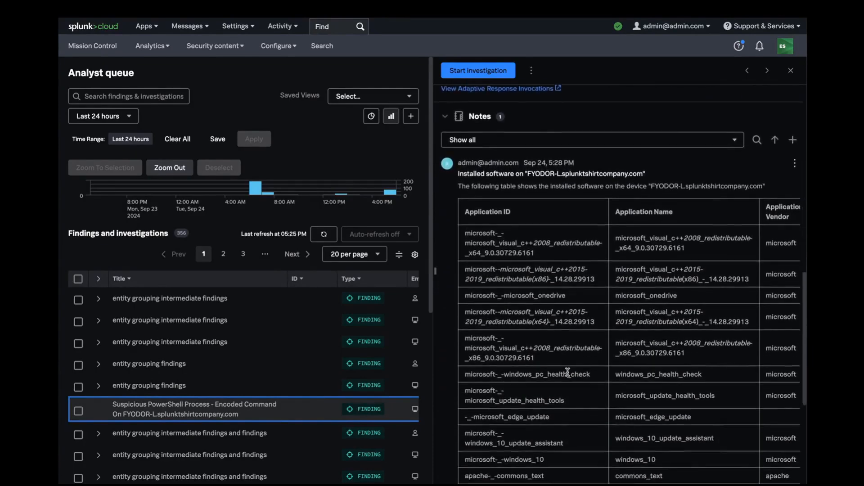
scroll(down, 3)
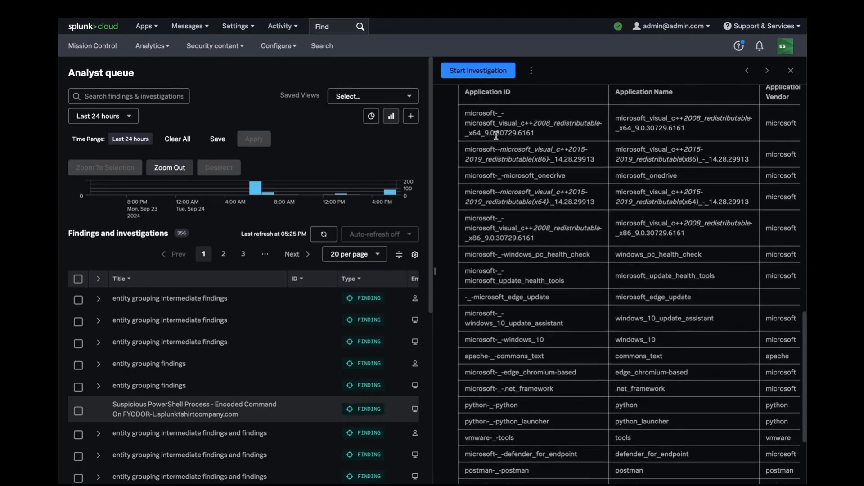
click(478, 70)
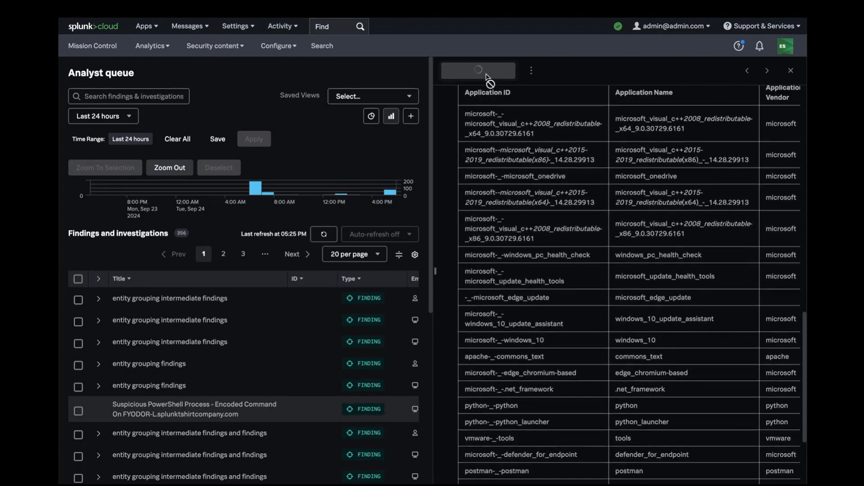